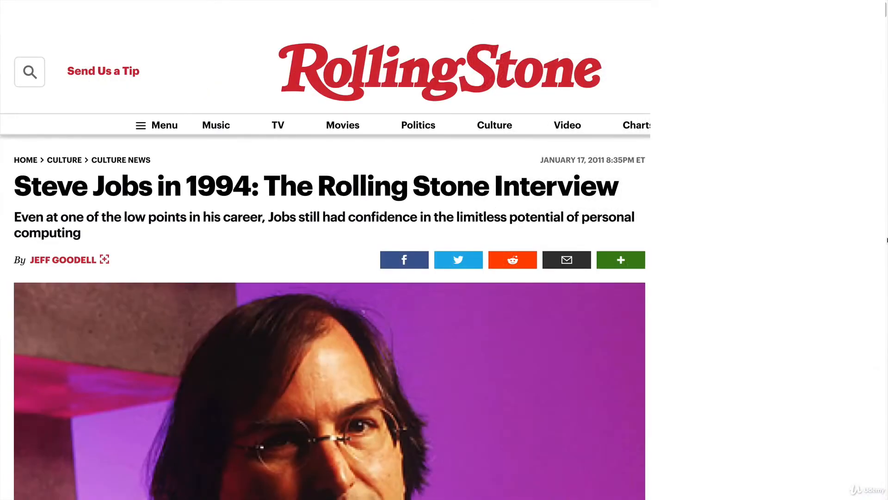
# Step: Browse the starter project's code in Replit, viewing another module and returning to main.py
pyautogui.scroll(-3)
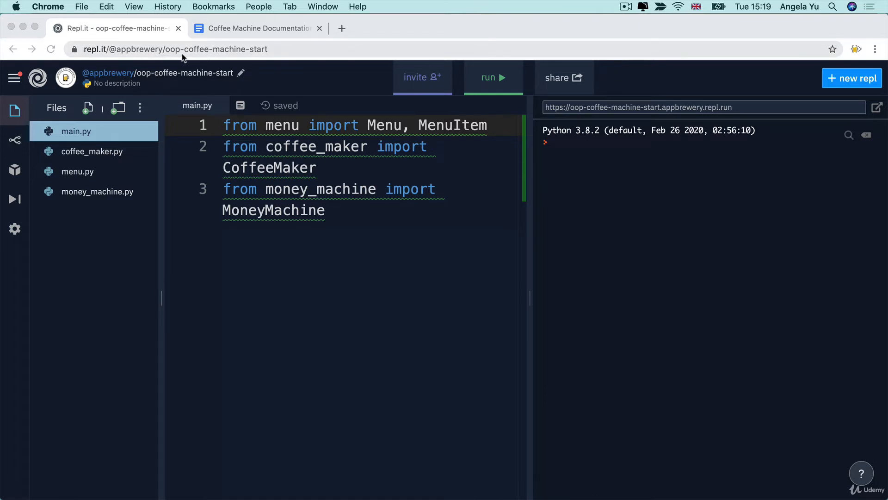
pyautogui.moveTo(84, 59)
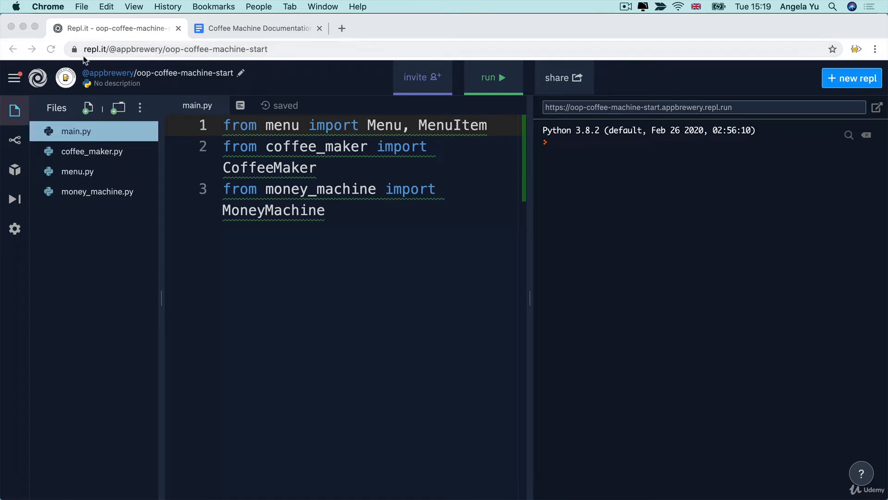
pyautogui.moveTo(83, 156)
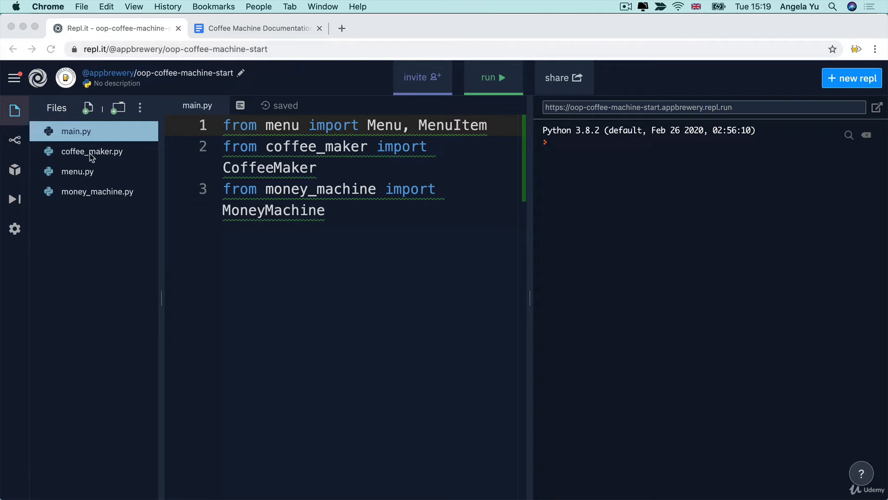
pyautogui.moveTo(97, 152)
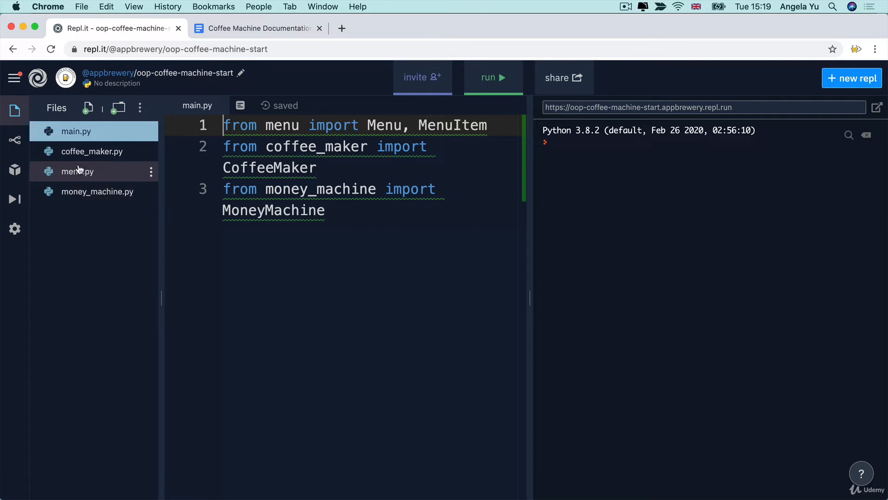
pyautogui.moveTo(102, 154)
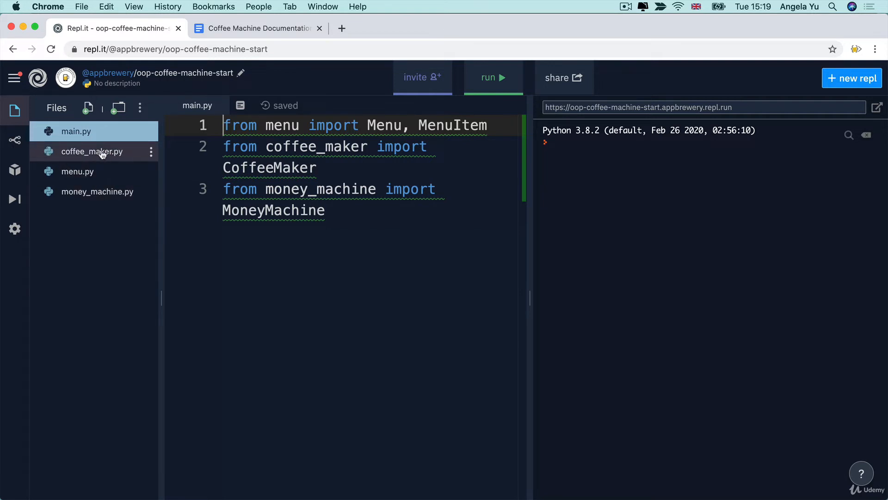
pyautogui.click(79, 191)
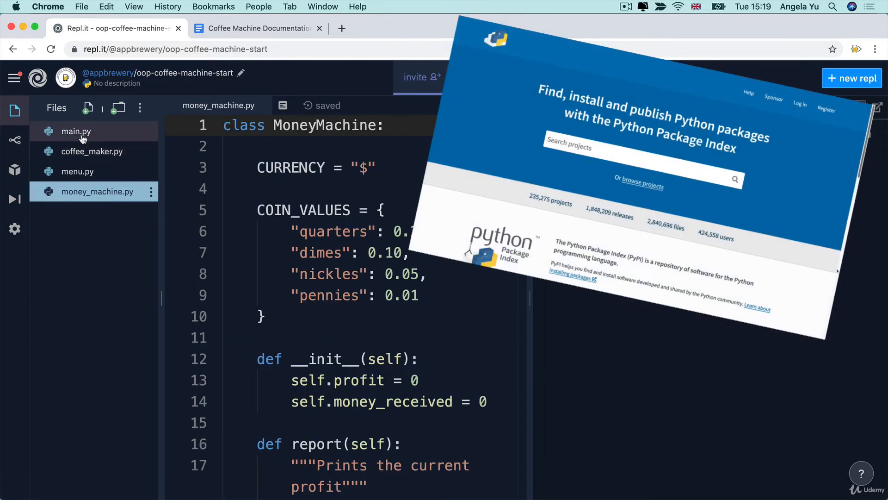
pyautogui.click(76, 131)
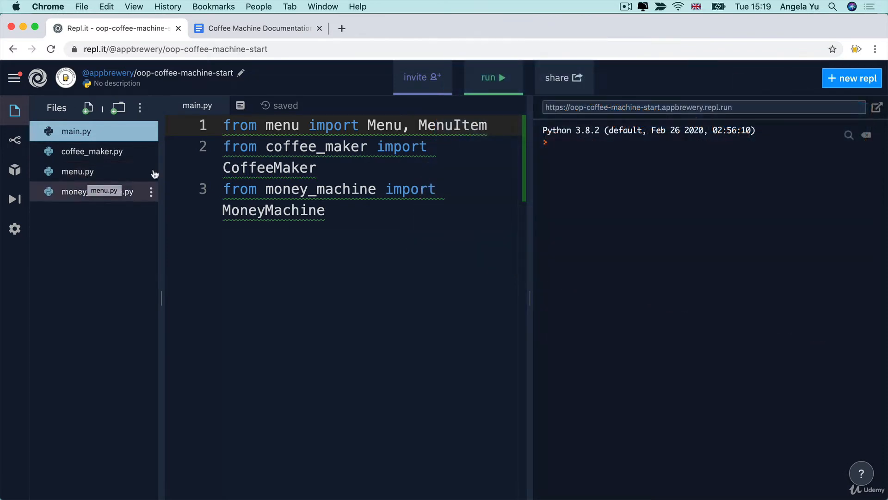
pyautogui.click(258, 28)
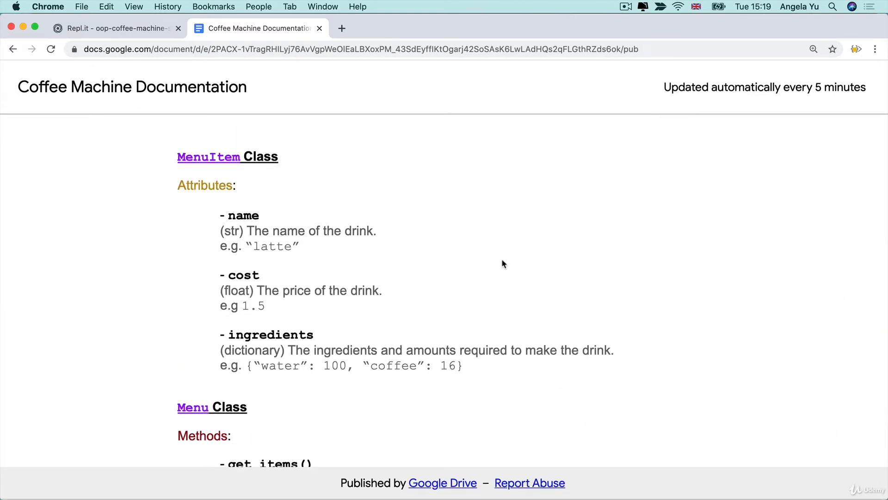
pyautogui.moveTo(348, 168)
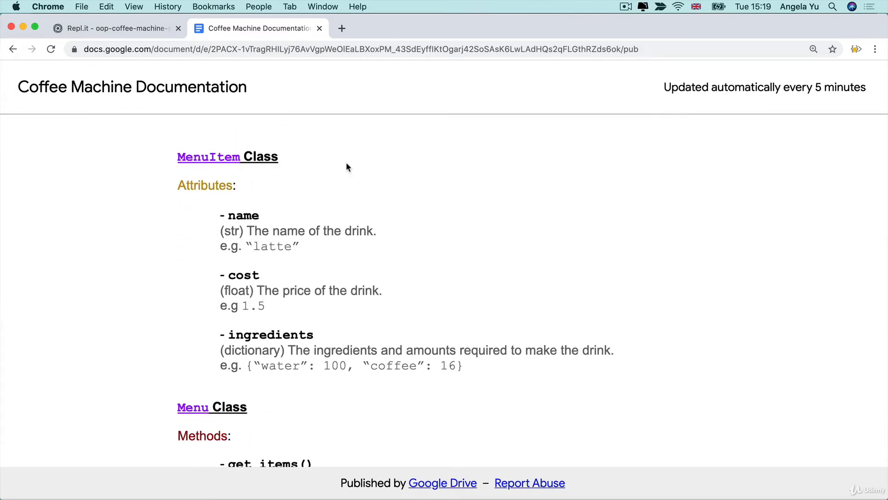
pyautogui.moveTo(283, 259)
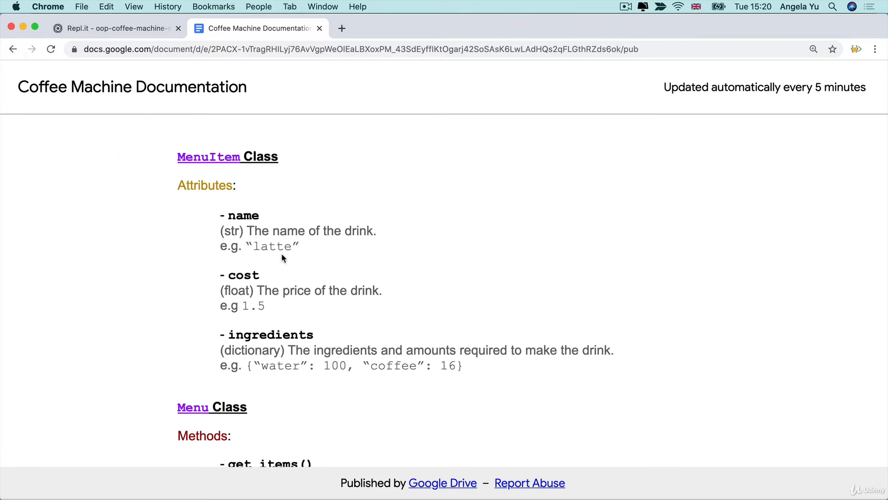
pyautogui.moveTo(201, 139)
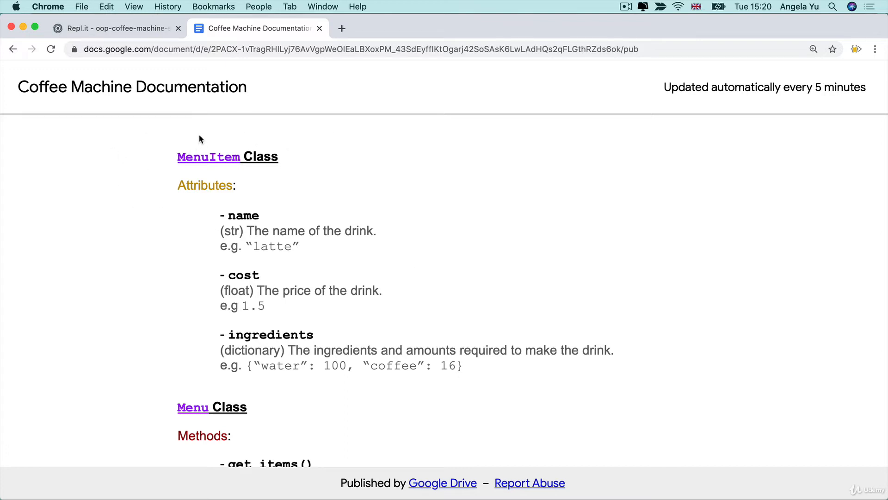
pyautogui.moveTo(205, 150)
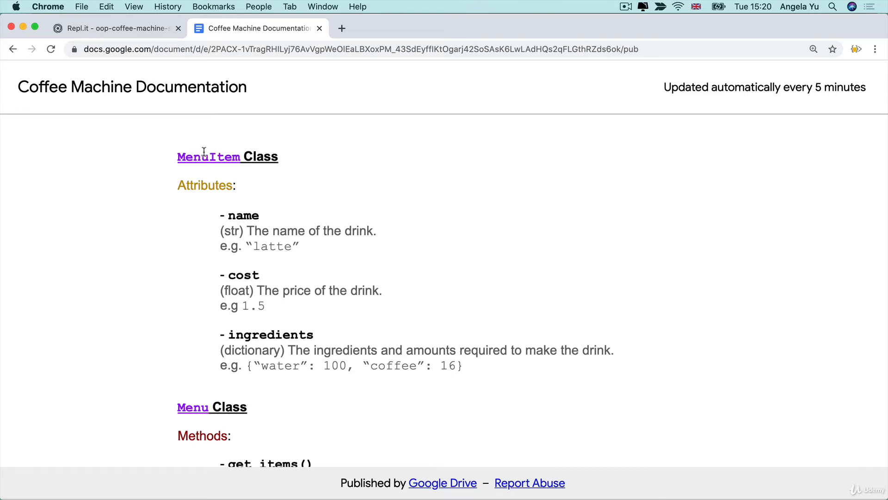
pyautogui.moveTo(220, 220)
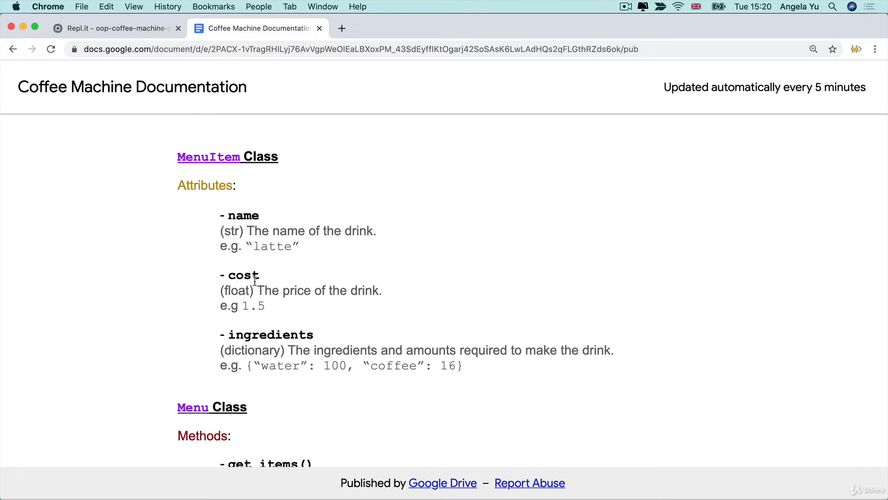
pyautogui.scroll(-3)
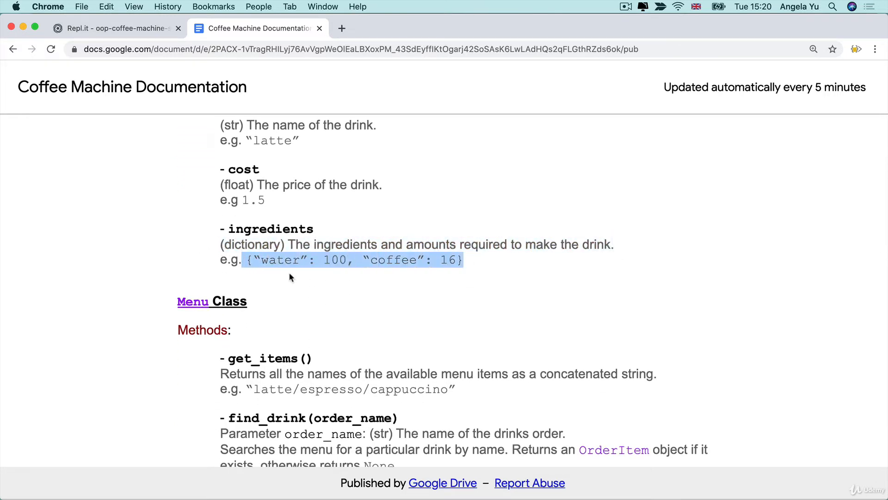
pyautogui.scroll(-3)
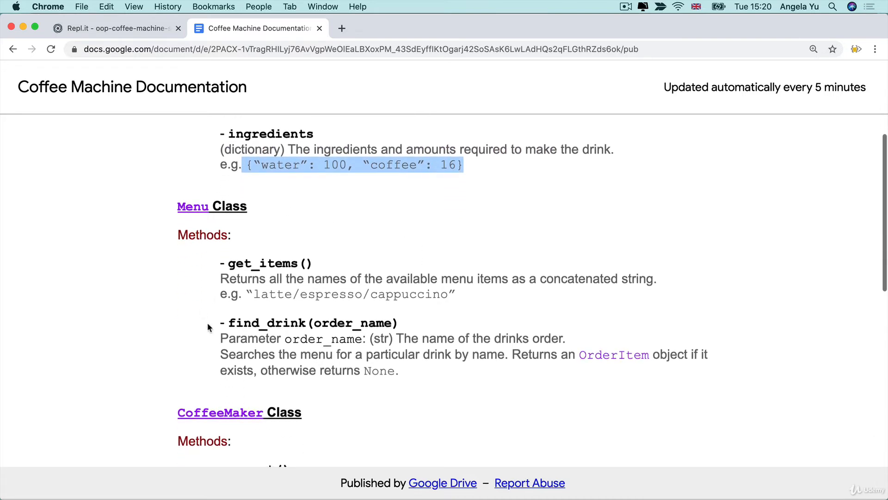
pyautogui.scroll(-3)
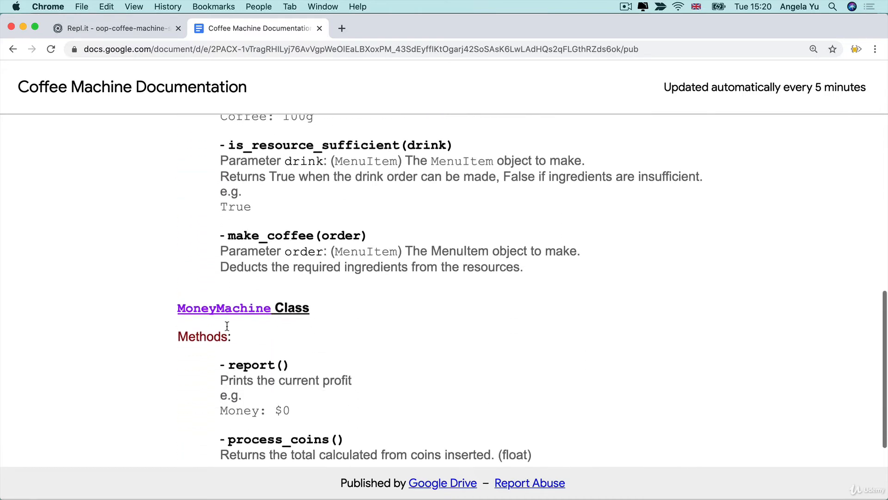
pyautogui.scroll(-3)
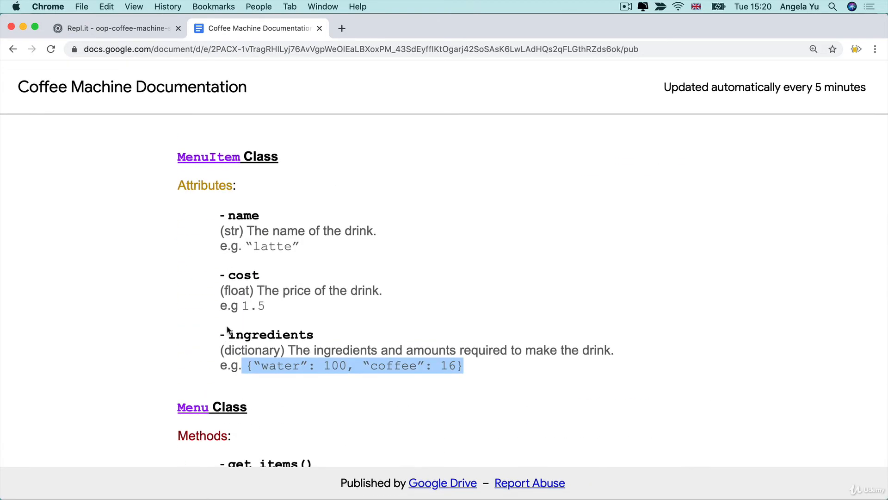
pyautogui.click(111, 29)
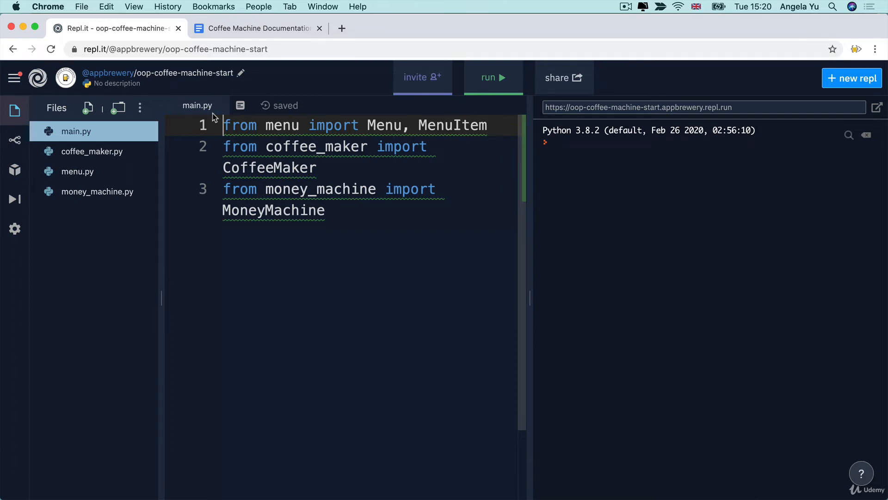
pyautogui.moveTo(126, 118)
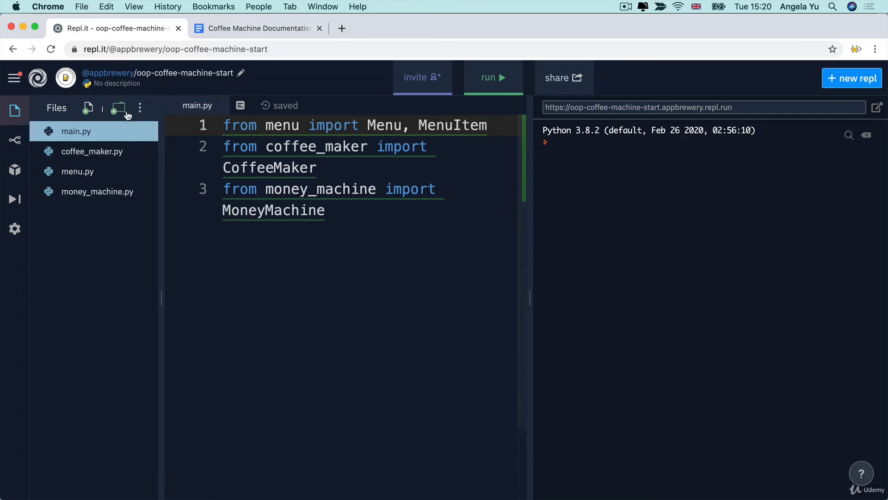
# Step: Download the oop-coffee-machine-start project from the Files panel as a zip
pyautogui.click(141, 107)
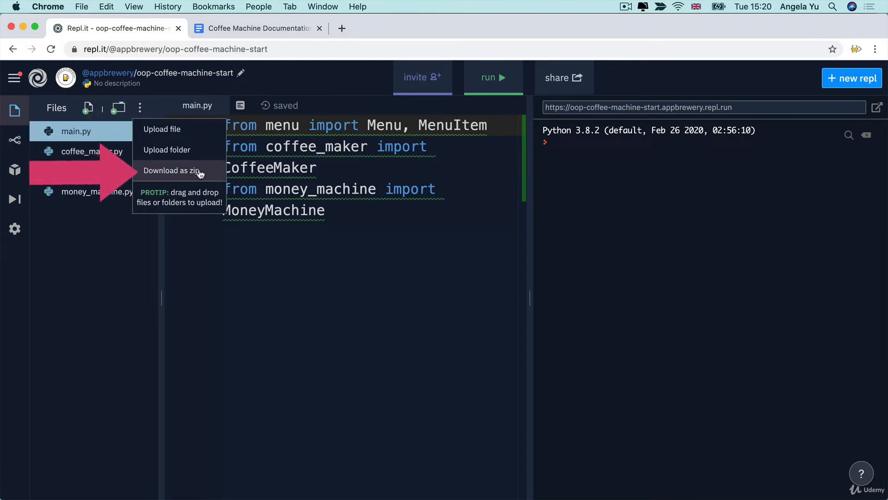
pyautogui.click(172, 170)
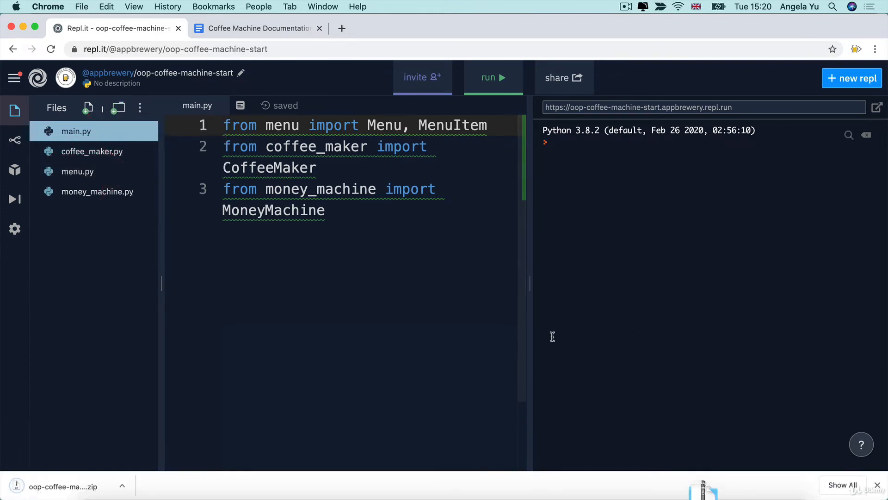
pyautogui.click(60, 487)
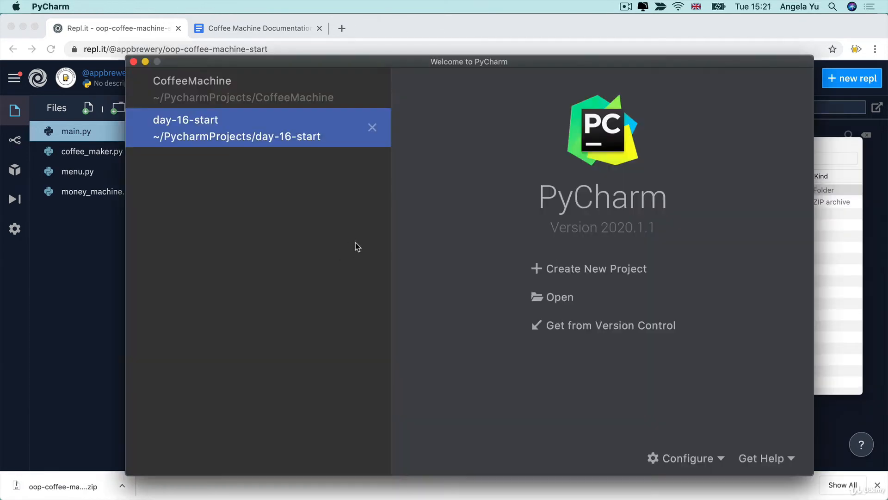
pyautogui.moveTo(564, 300)
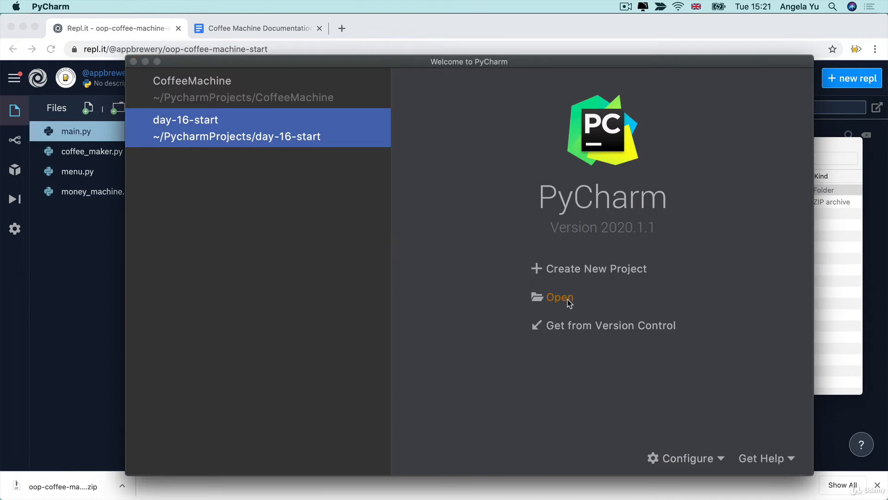
# Step: Select the oop-coffee-machine-start folder under Downloads in PyCharm's Open dialog
pyautogui.click(560, 297)
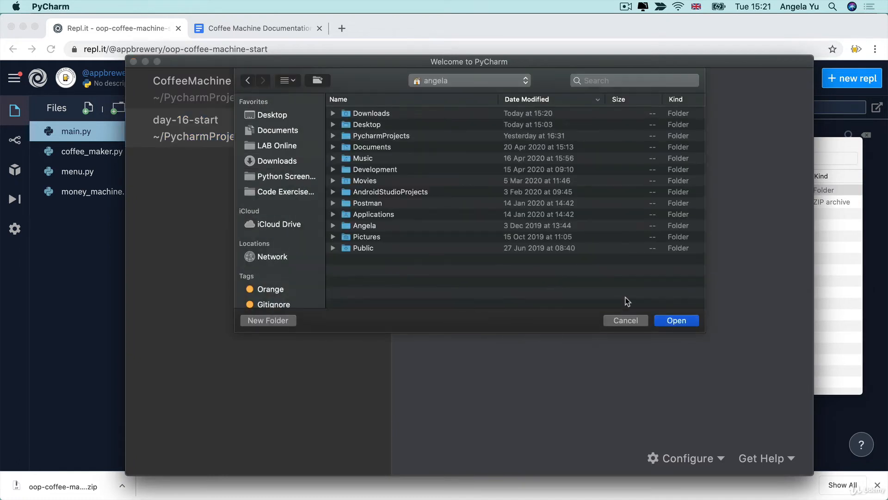
pyautogui.click(276, 160)
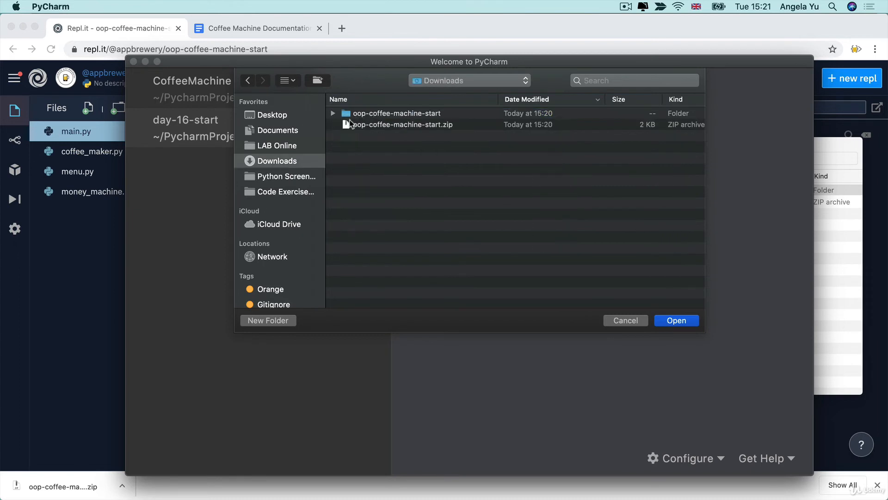
pyautogui.click(396, 113)
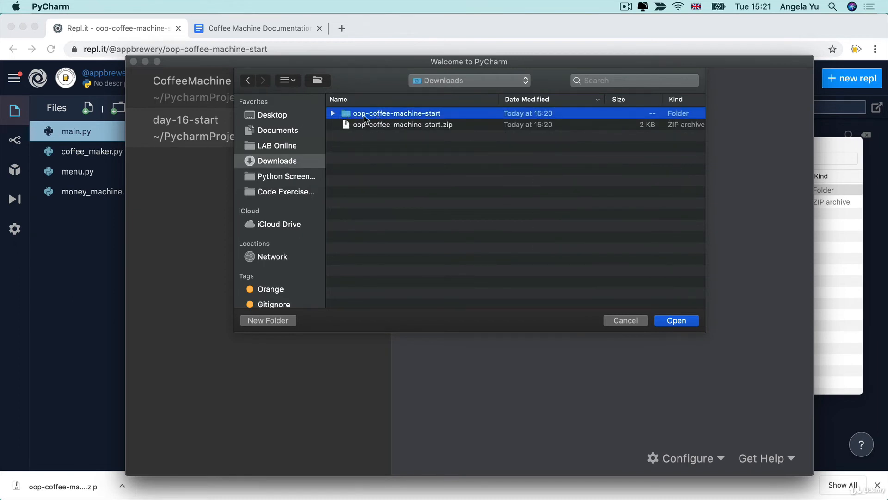
pyautogui.moveTo(355, 135)
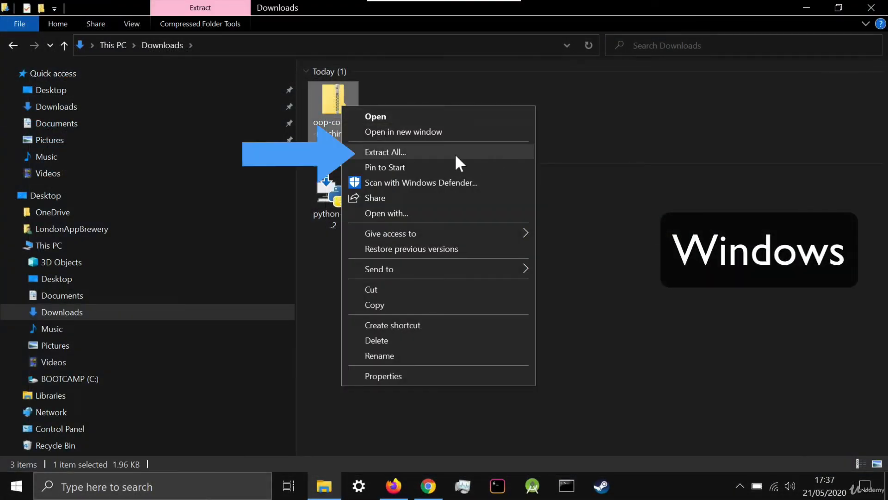
# Step: Extract the starter zip in Downloads and open the extracted oop-coffee-machine-start folder
pyautogui.click(385, 152)
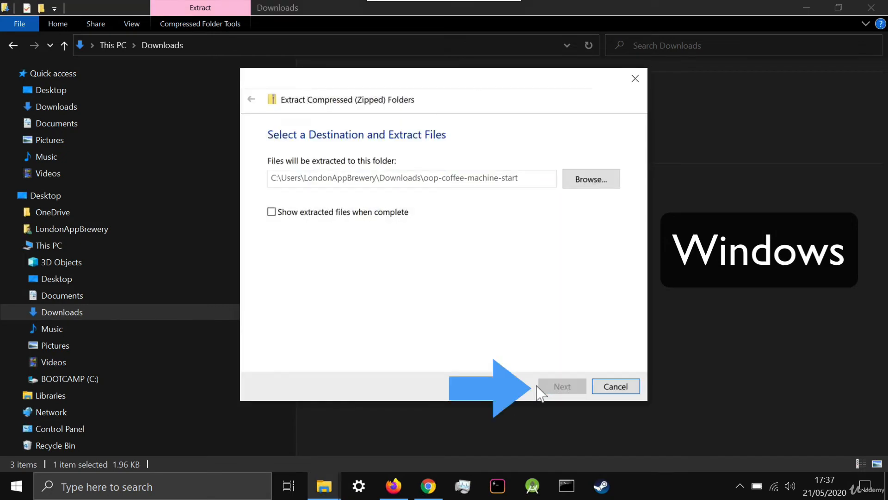
pyautogui.click(562, 387)
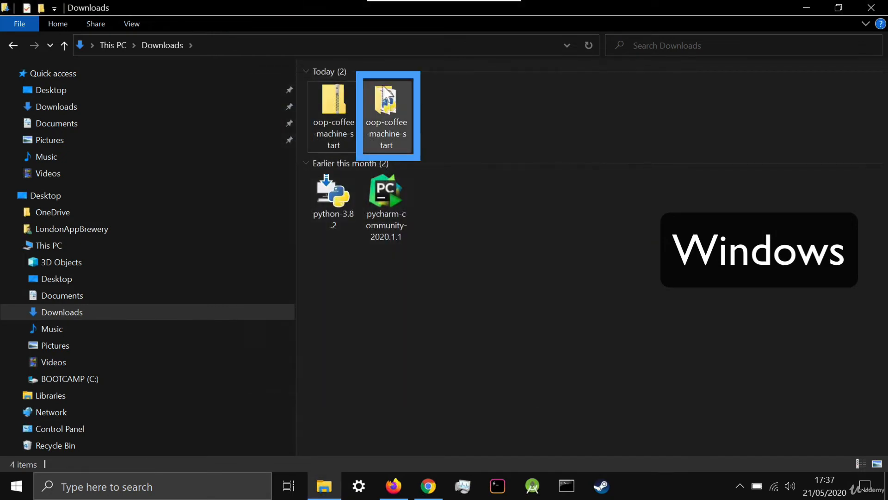
pyautogui.doubleClick(387, 109)
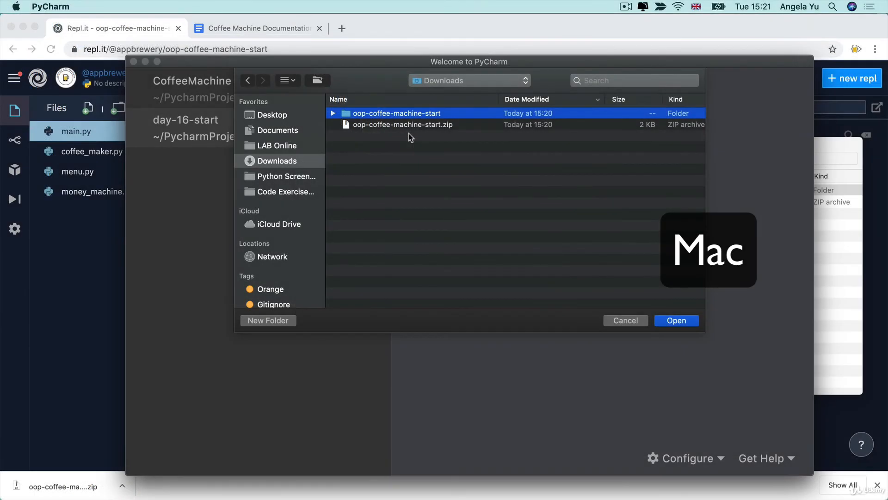
pyautogui.moveTo(345, 132)
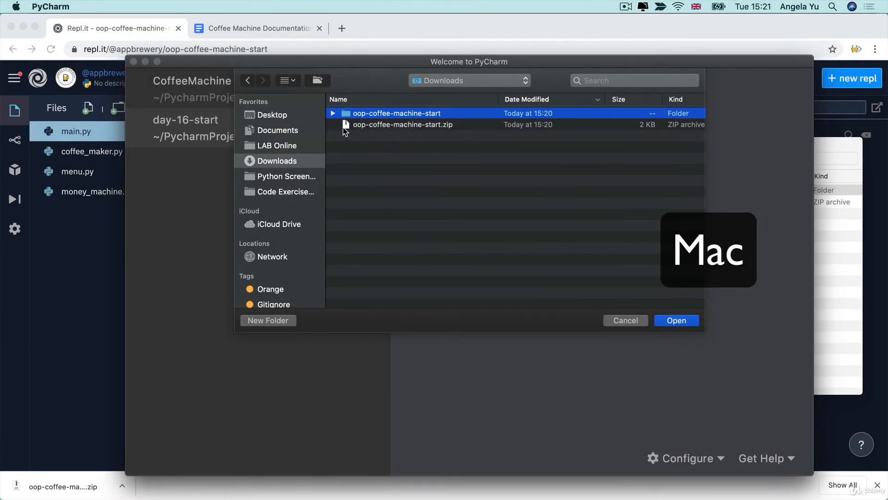
pyautogui.moveTo(444, 130)
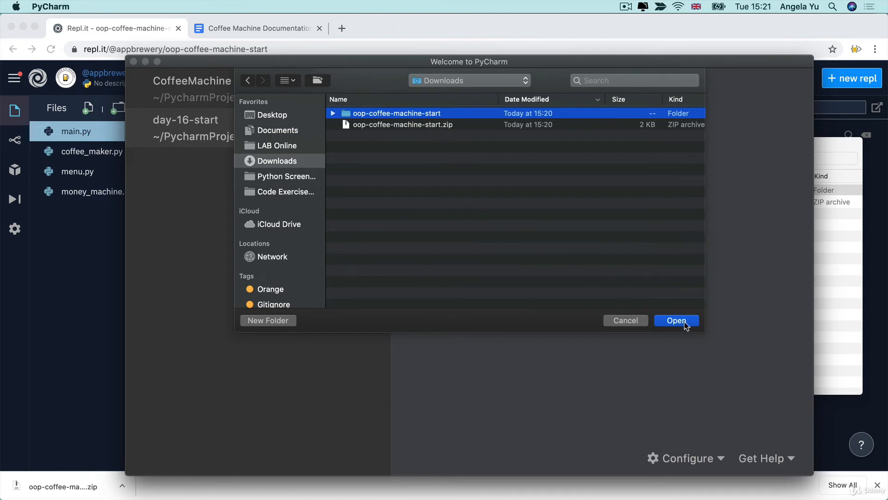
# Step: Confirm opening oop-coffee-machine-start as a PyCharm project
pyautogui.click(677, 320)
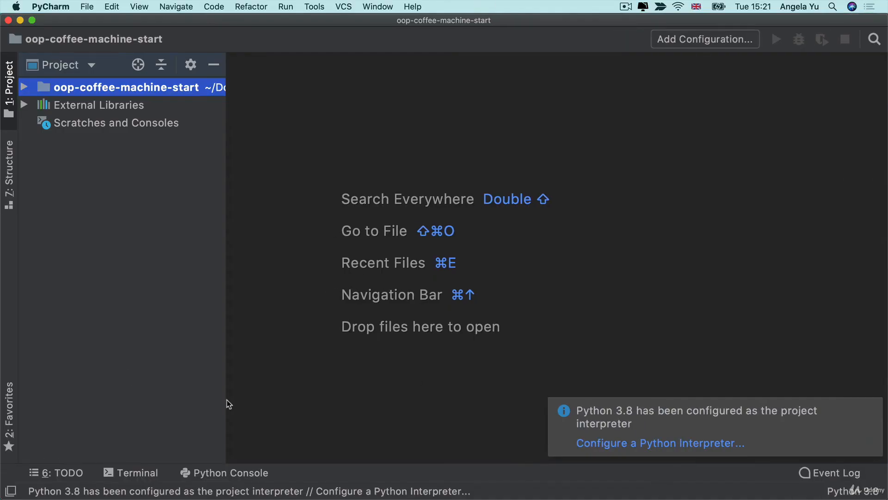
# Step: Open main.py, inspect coffee_maker.py's CoffeeMaker class, then close that tab
pyautogui.click(27, 90)
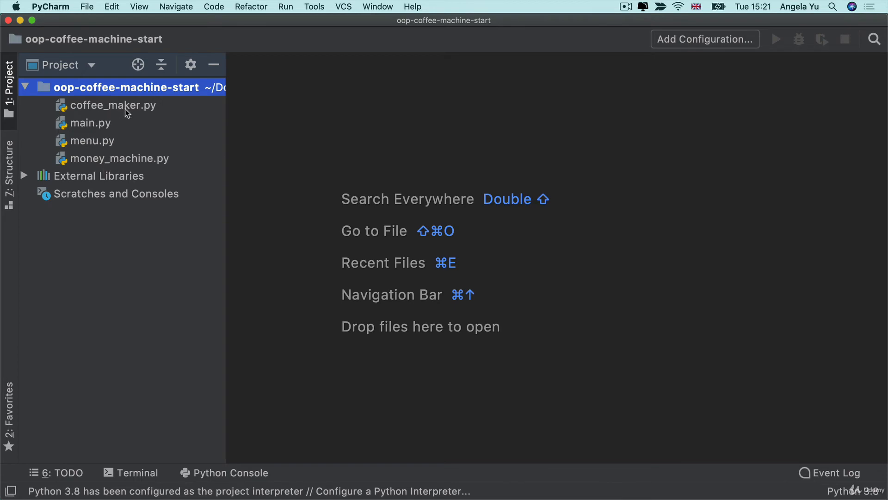
pyautogui.click(90, 123)
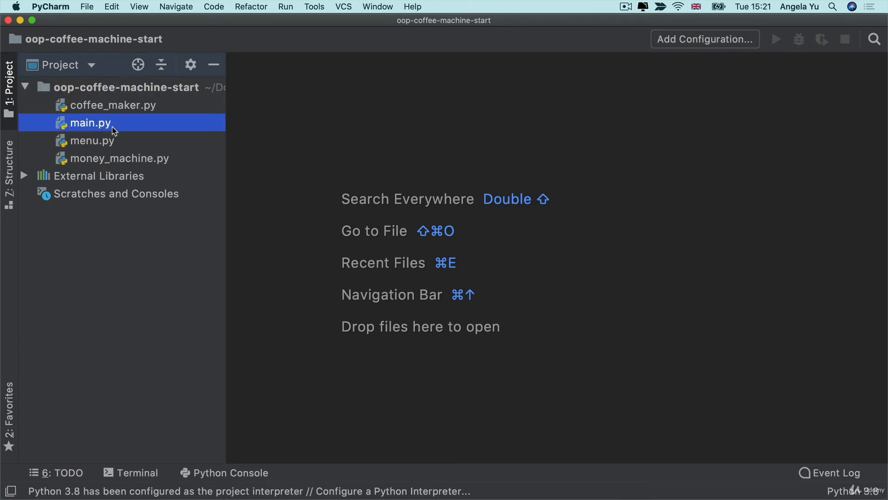
pyautogui.doubleClick(90, 123)
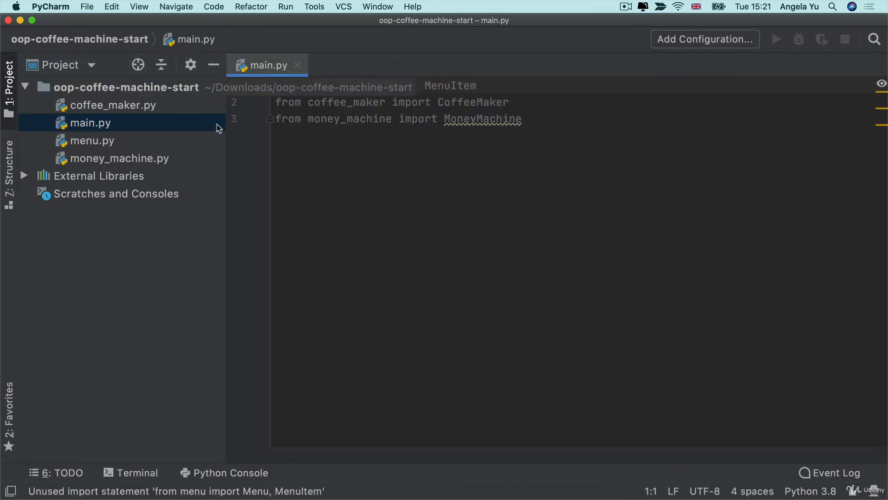
pyautogui.click(113, 105)
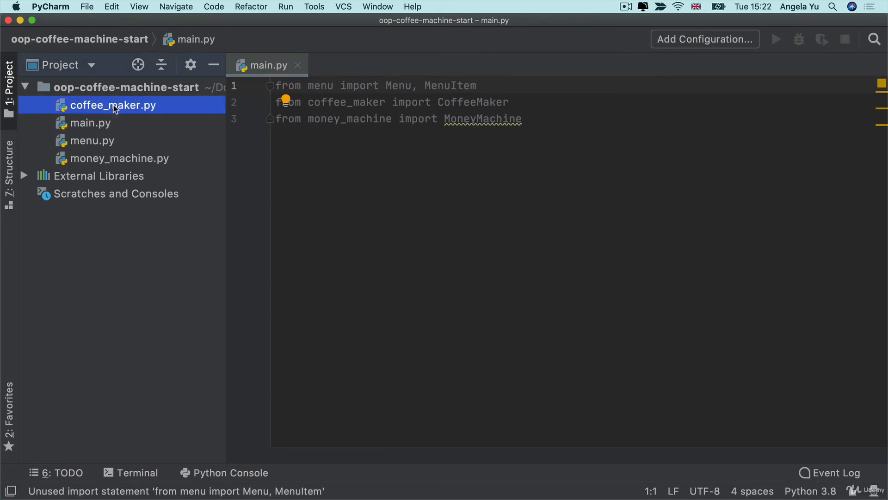
pyautogui.doubleClick(114, 105)
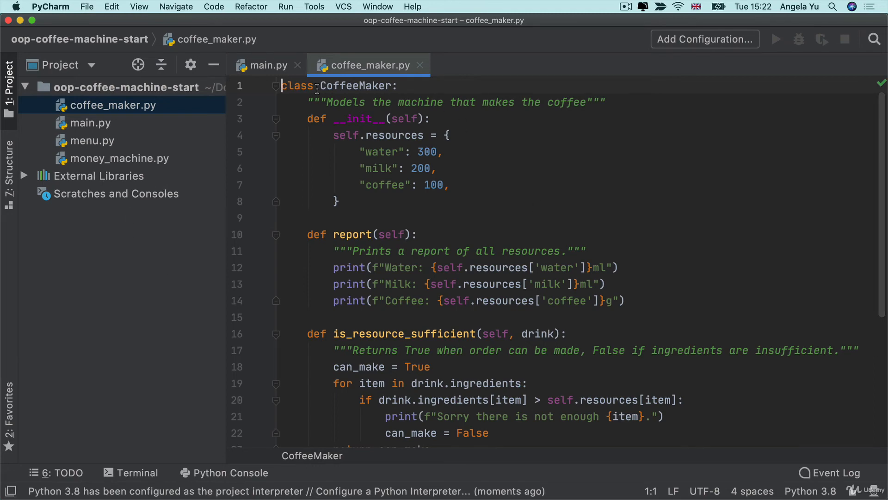
pyautogui.scroll(-3)
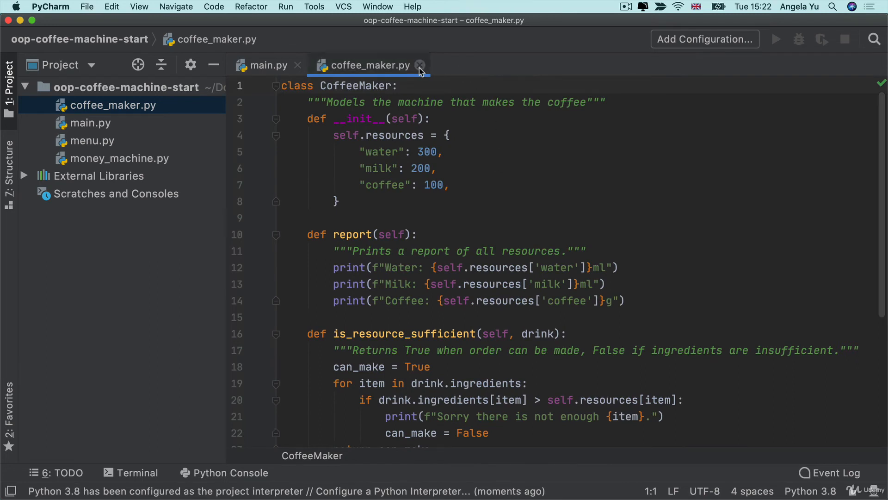
pyautogui.click(420, 65)
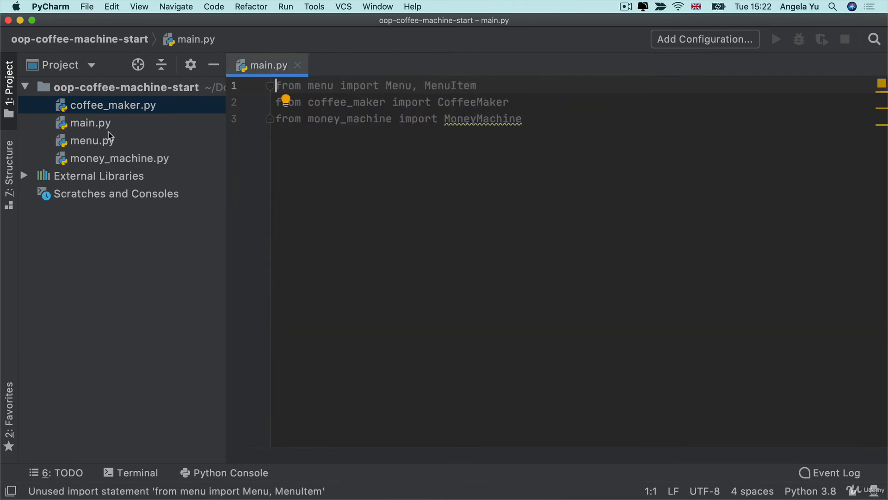
pyautogui.moveTo(352, 209)
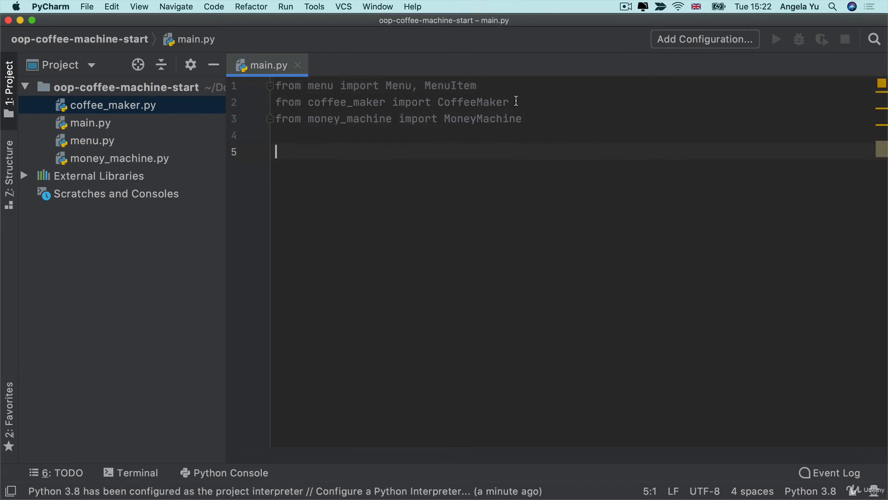
# Step: Select the import lines in main.py and highlight one imported class name
pyautogui.press('cmd+a')
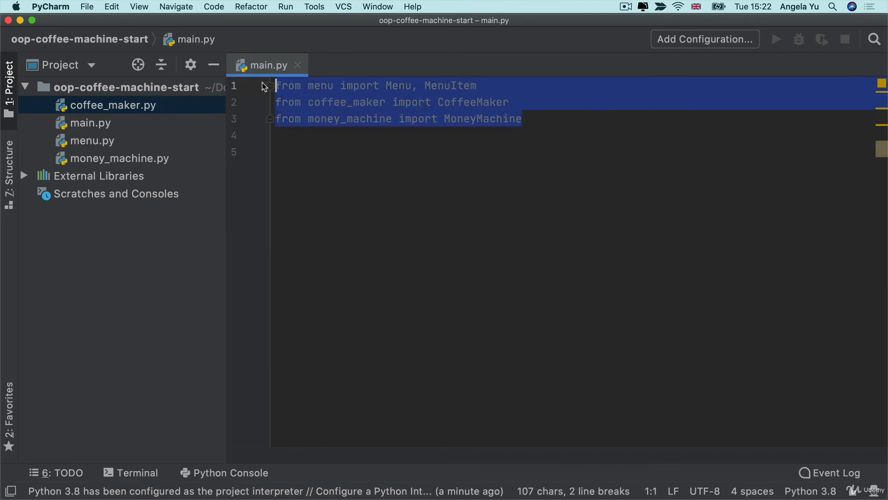
pyautogui.click(407, 85)
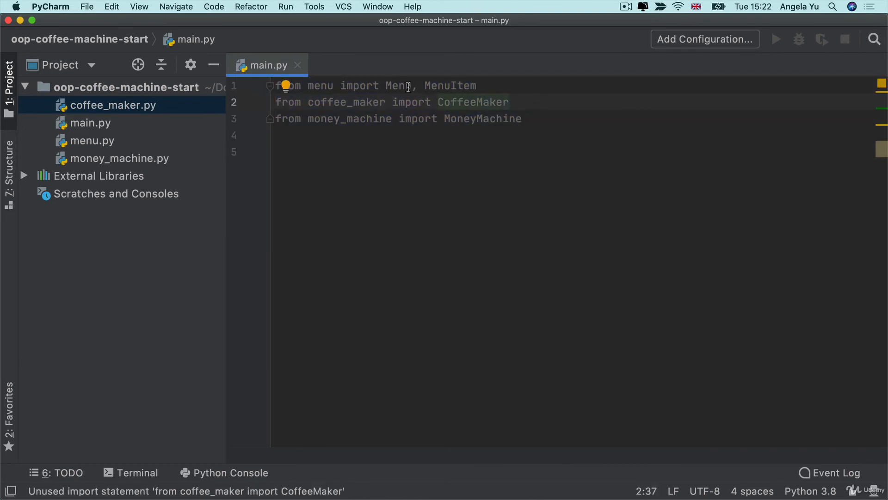
pyautogui.doubleClick(450, 86)
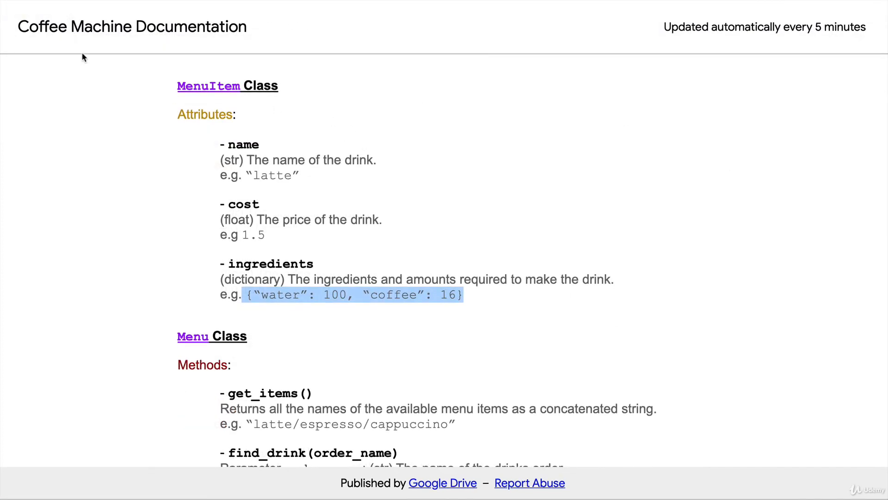
pyautogui.moveTo(167, 87)
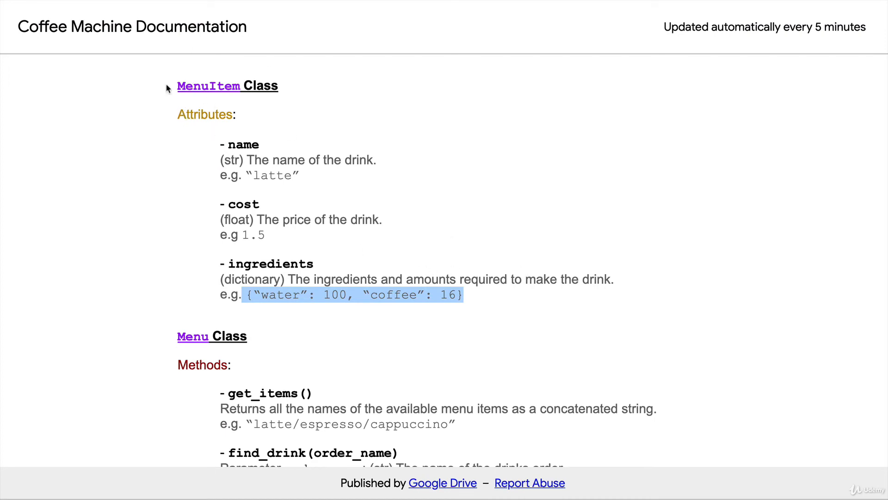
# Step: Scroll the documentation down to MoneyMachine's report, process_coins and make_payment methods
pyautogui.scroll(-3)
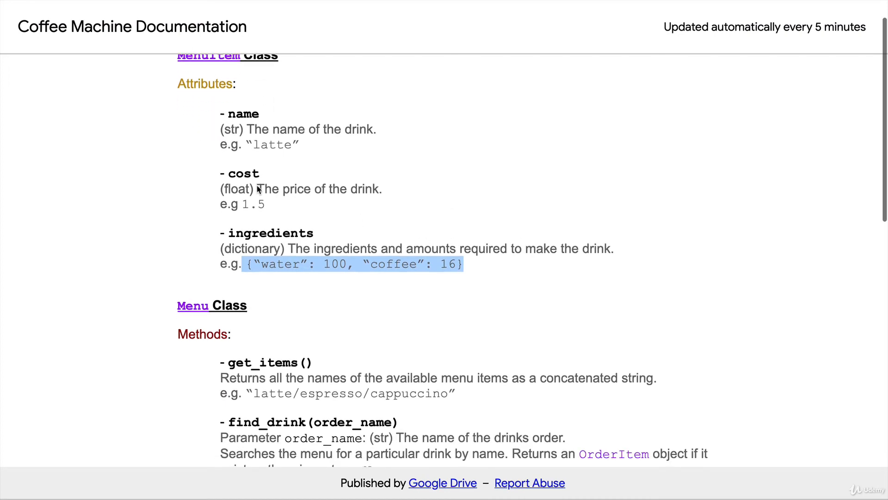
pyautogui.scroll(-3)
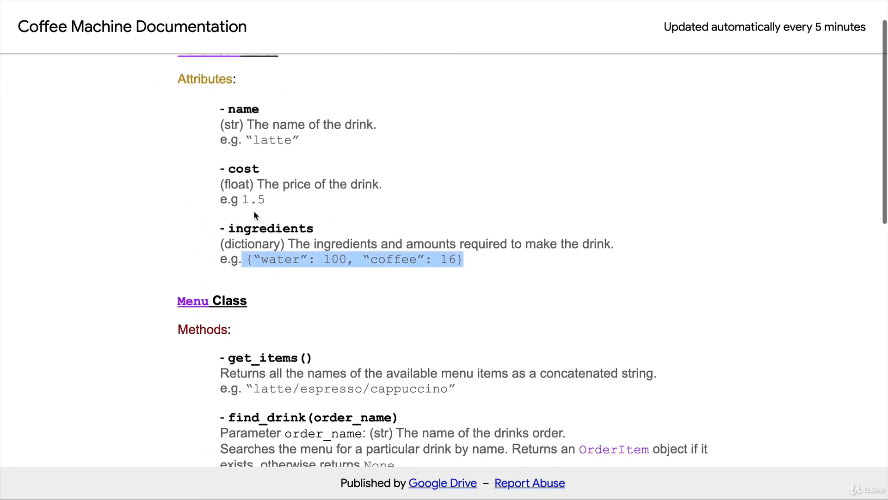
pyautogui.scroll(-3)
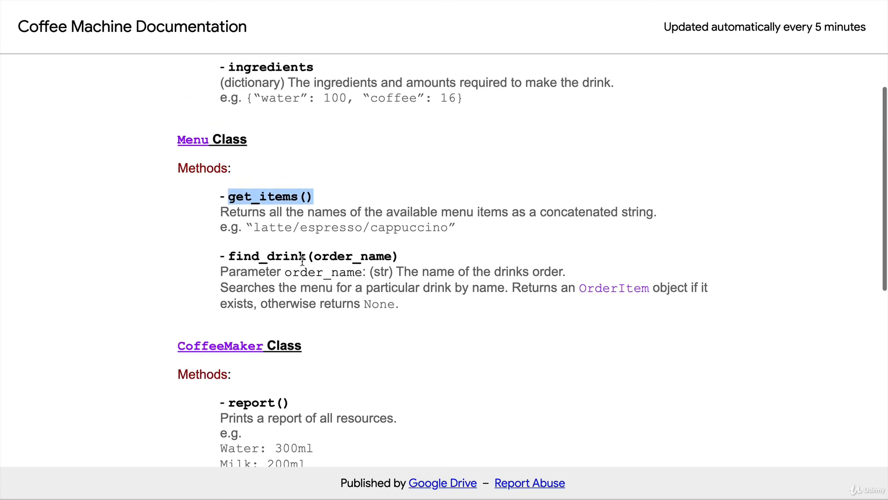
pyautogui.moveTo(355, 269)
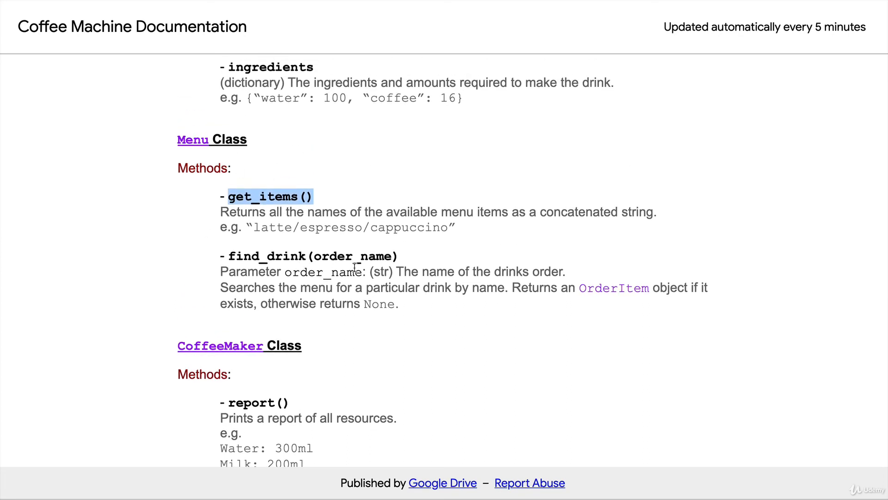
pyautogui.moveTo(468, 240)
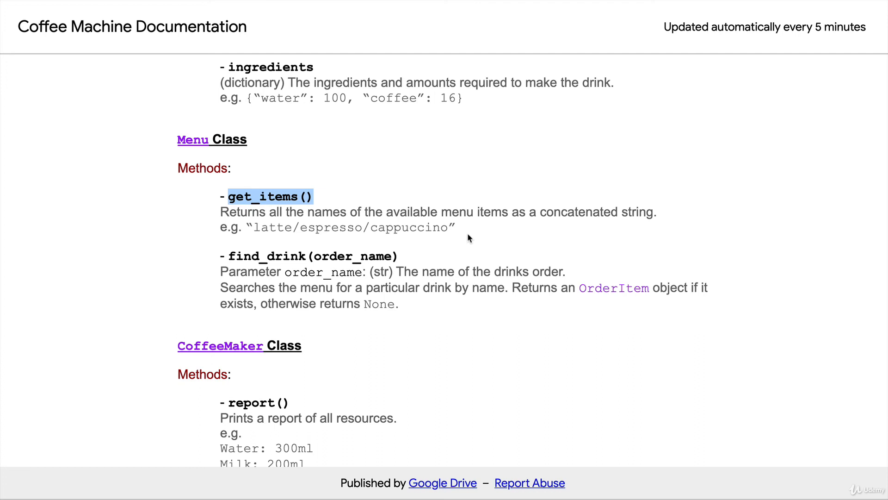
pyautogui.moveTo(472, 241)
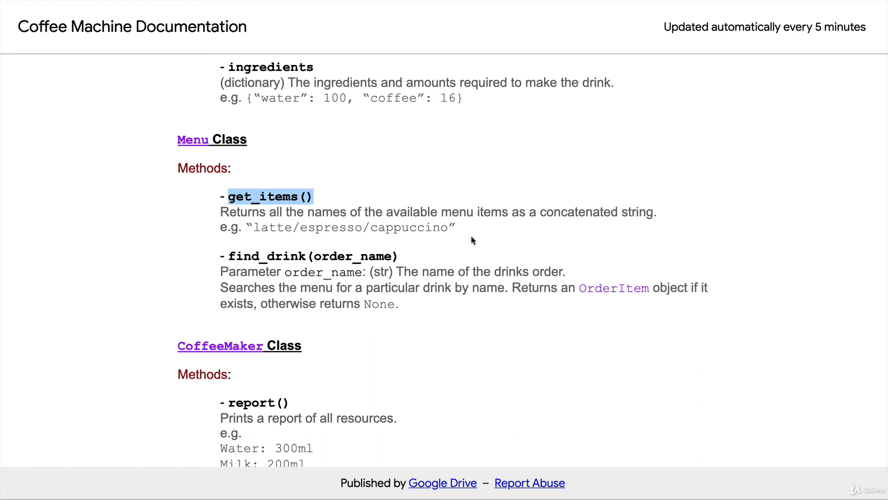
pyautogui.scroll(3)
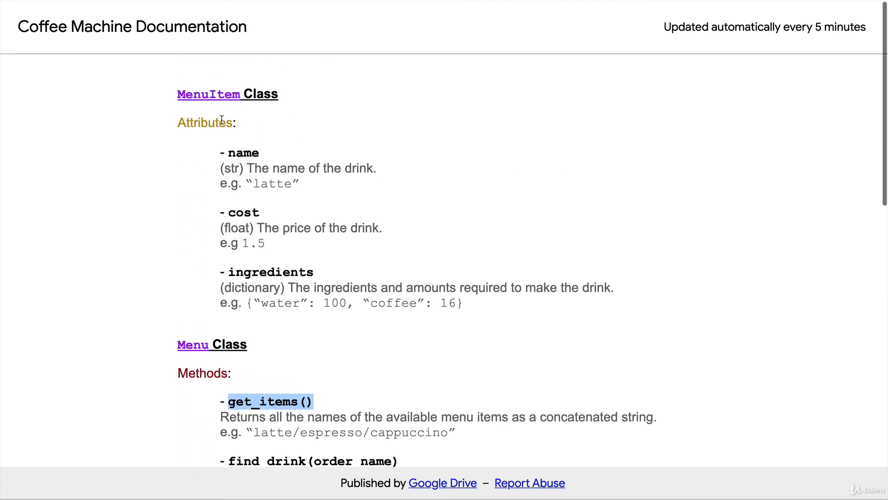
pyautogui.scroll(-3)
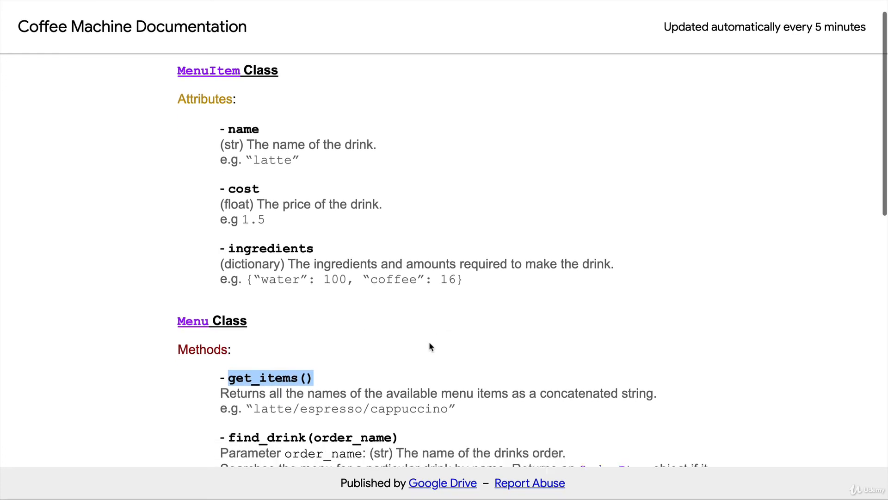
pyautogui.scroll(-3)
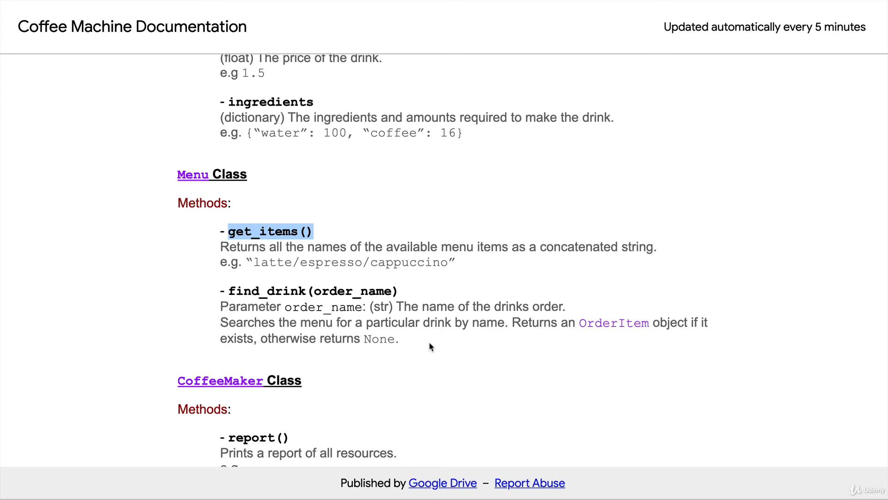
pyautogui.scroll(-3)
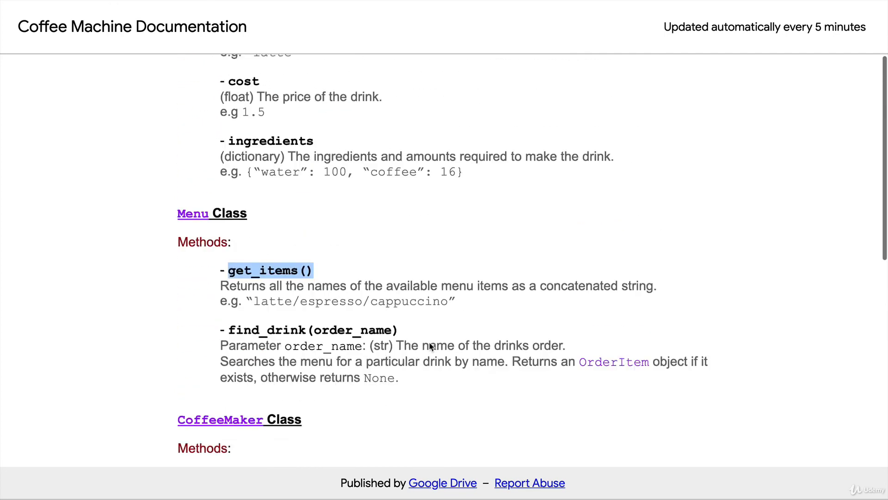
pyautogui.scroll(-3)
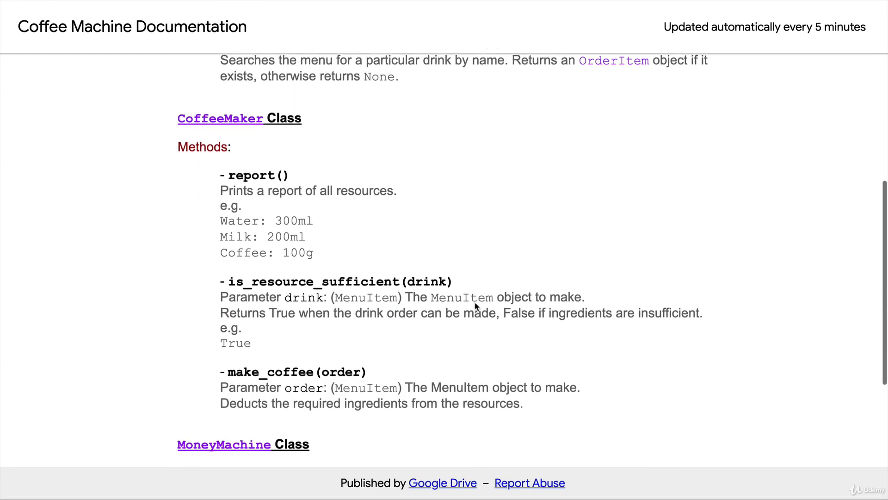
pyautogui.scroll(-3)
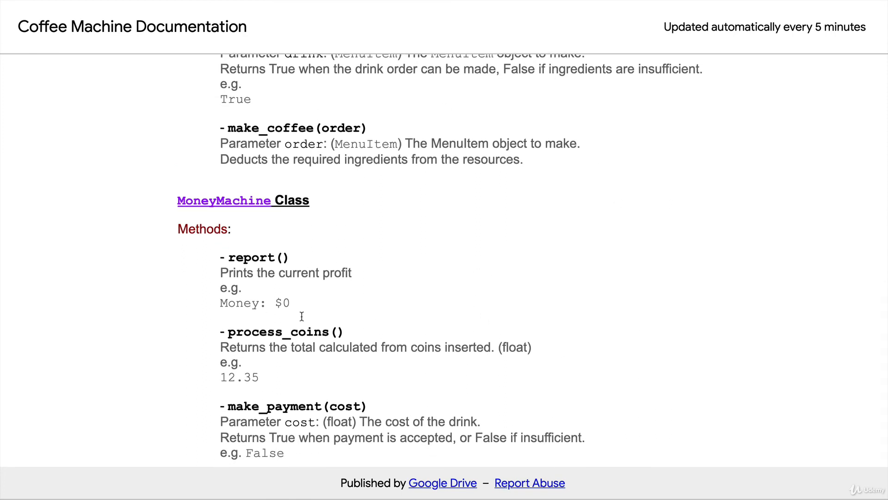
pyautogui.moveTo(579, 355)
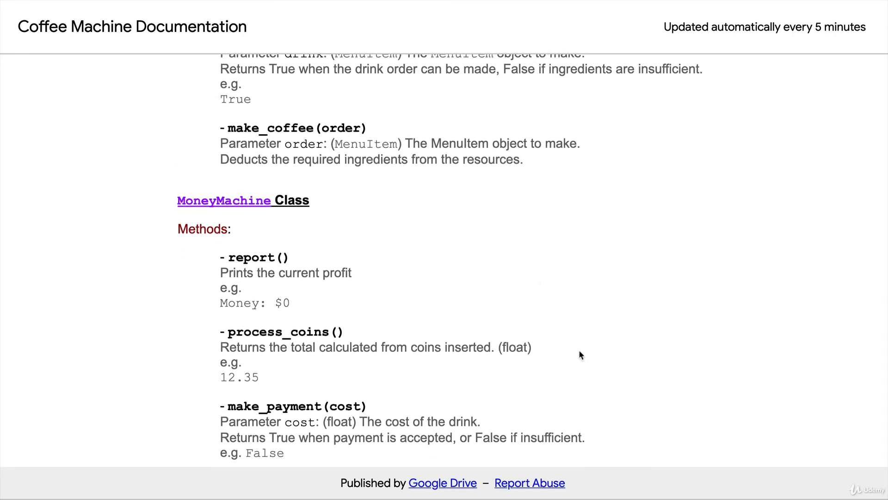